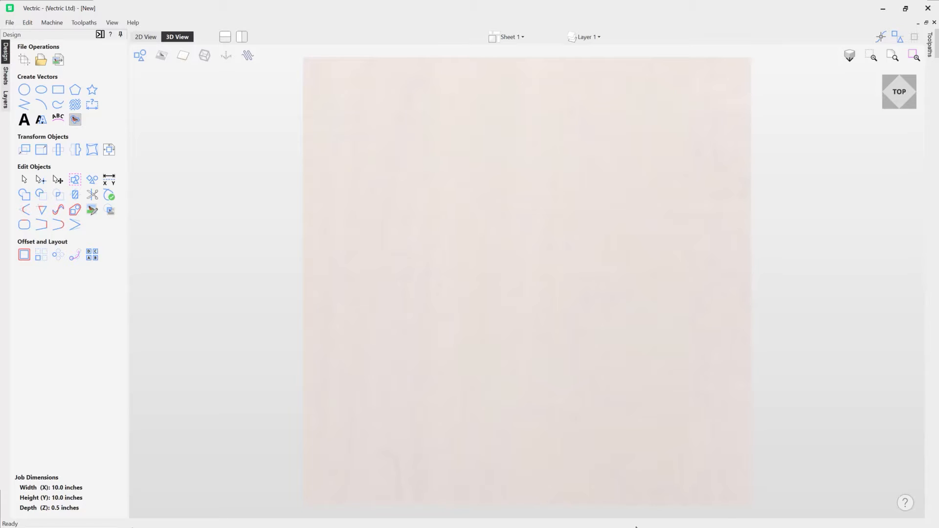
mouse_move(520, 438)
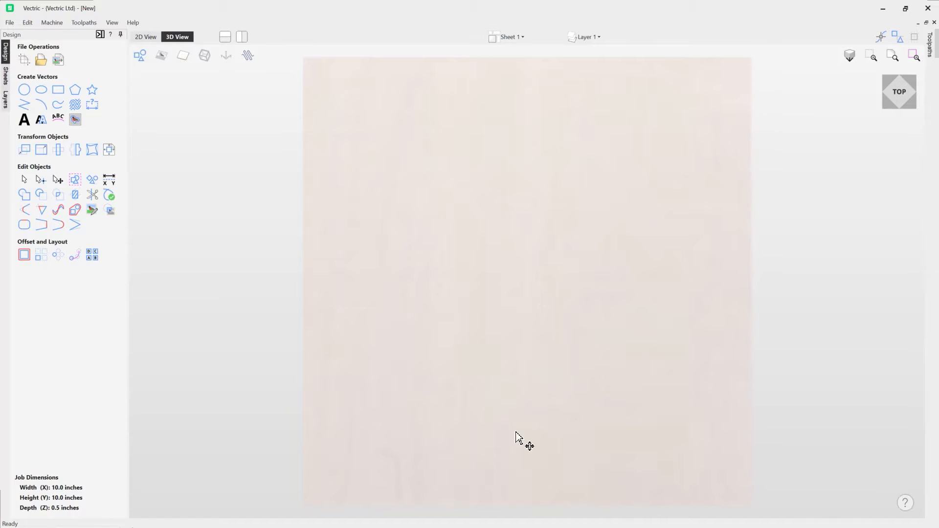
mouse_move(41, 90)
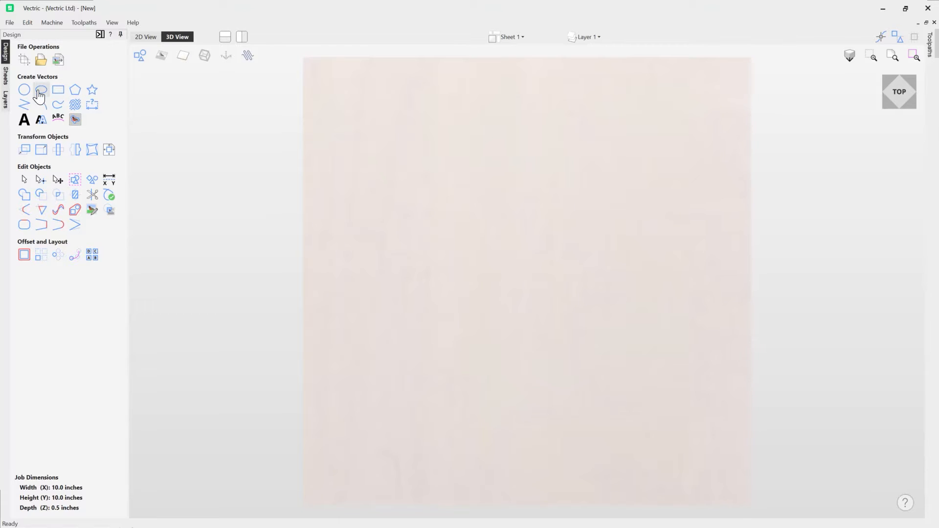
mouse_move(41, 90)
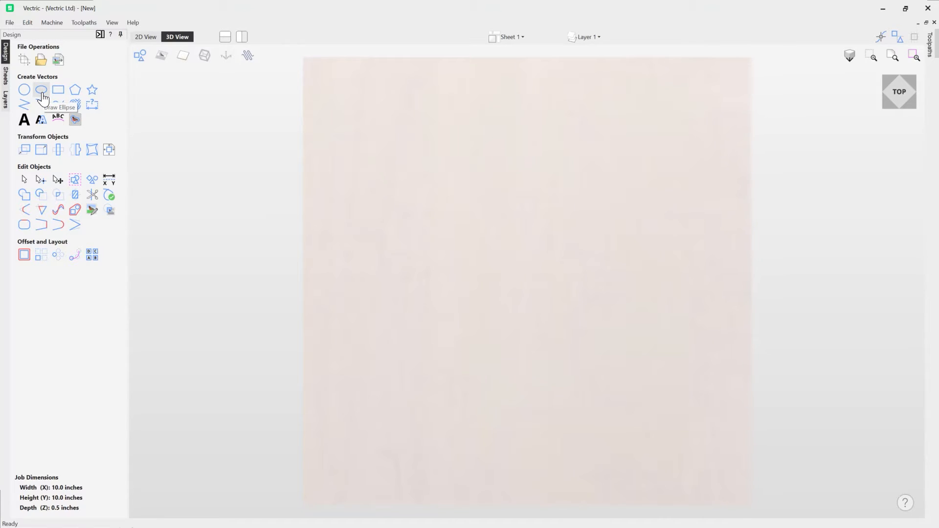
- Activate the Draw Ellipse tool from Create Vectors
left_click(41, 90)
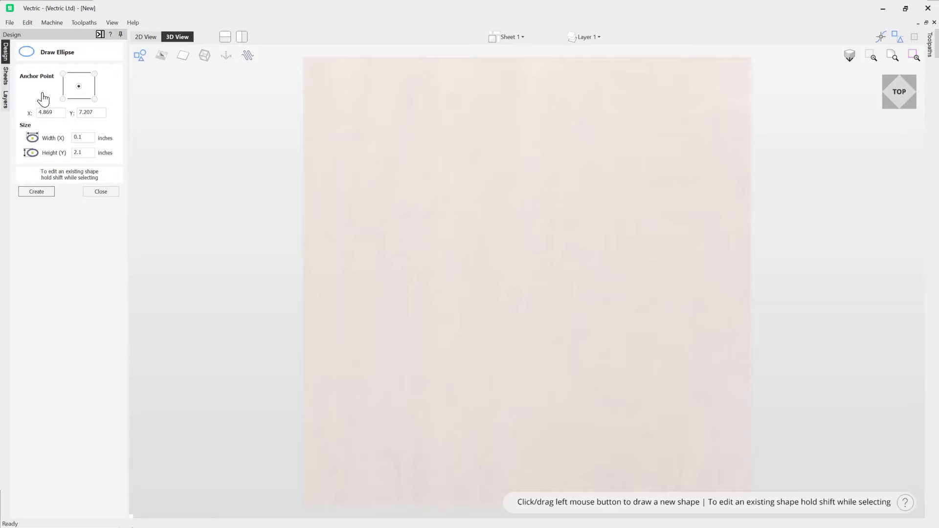
mouse_move(99, 73)
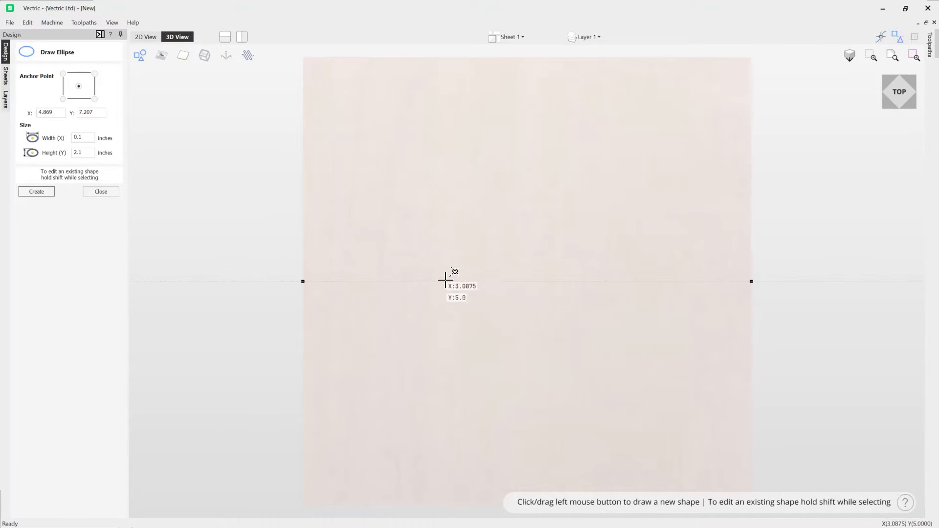
mouse_move(490, 282)
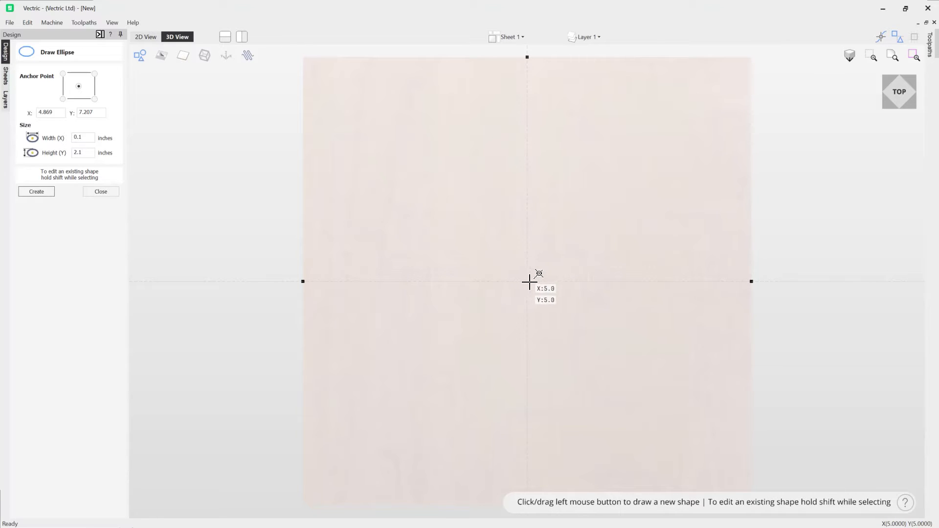
mouse_move(526, 280)
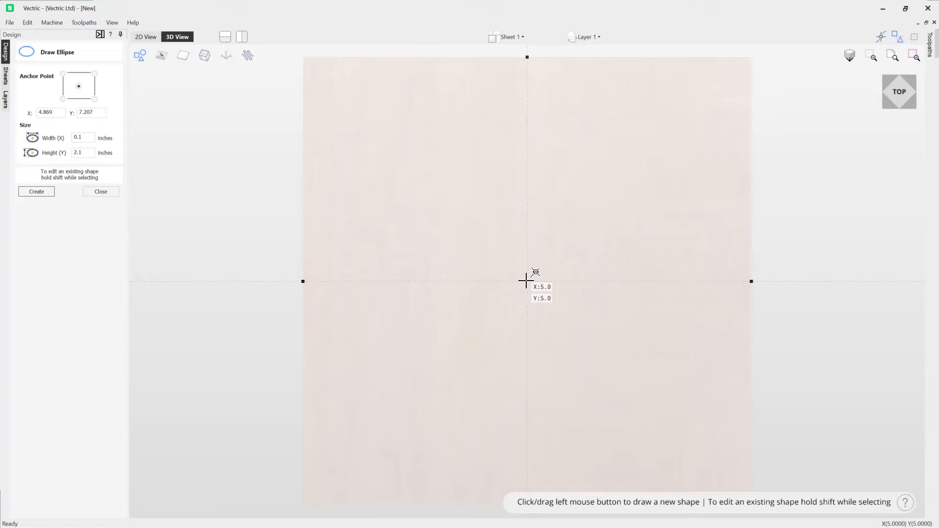
- Drag out an ellipse from the job centre, trying sizes and settling at 3.5 by 1.8
left_click_drag(528, 281, 587, 285)
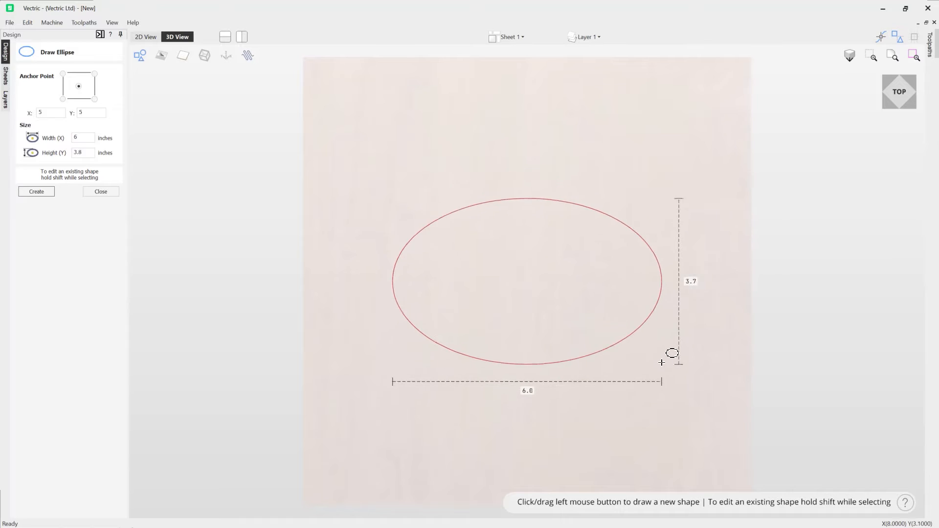
left_click_drag(661, 362, 627, 321)
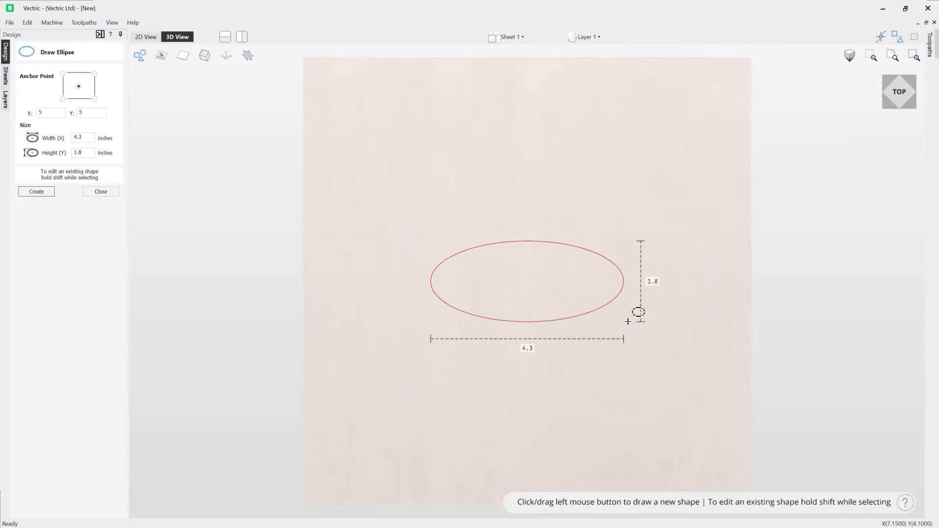
left_click_drag(639, 312, 644, 358)
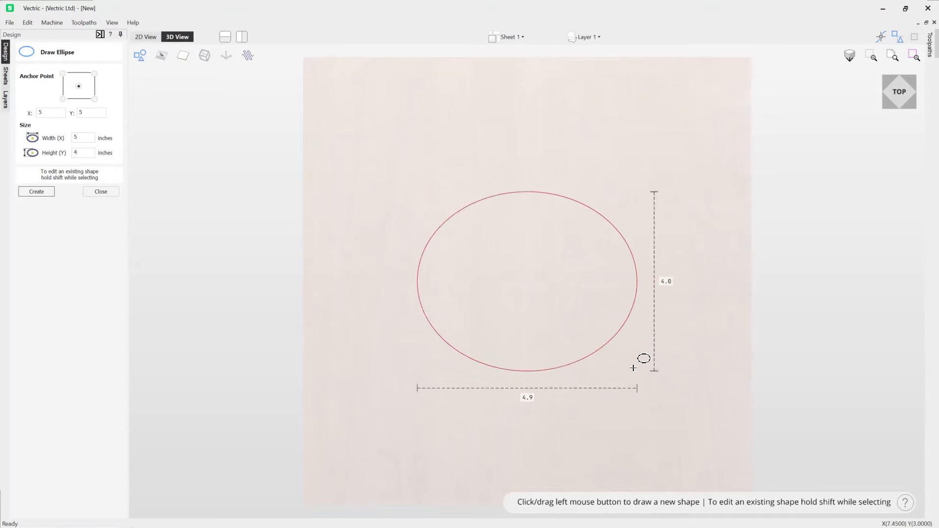
left_click_drag(644, 358, 605, 317)
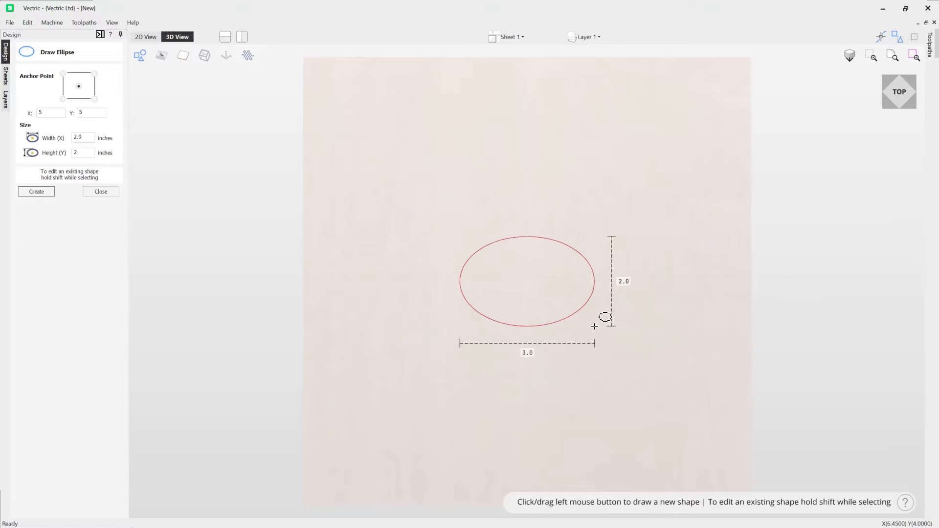
left_click_drag(594, 326, 683, 328)
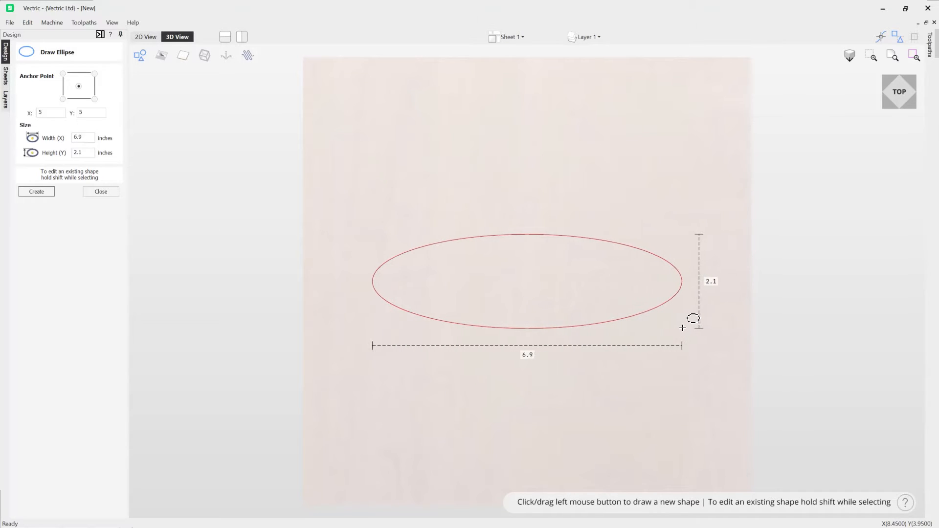
left_click_drag(693, 318, 696, 369)
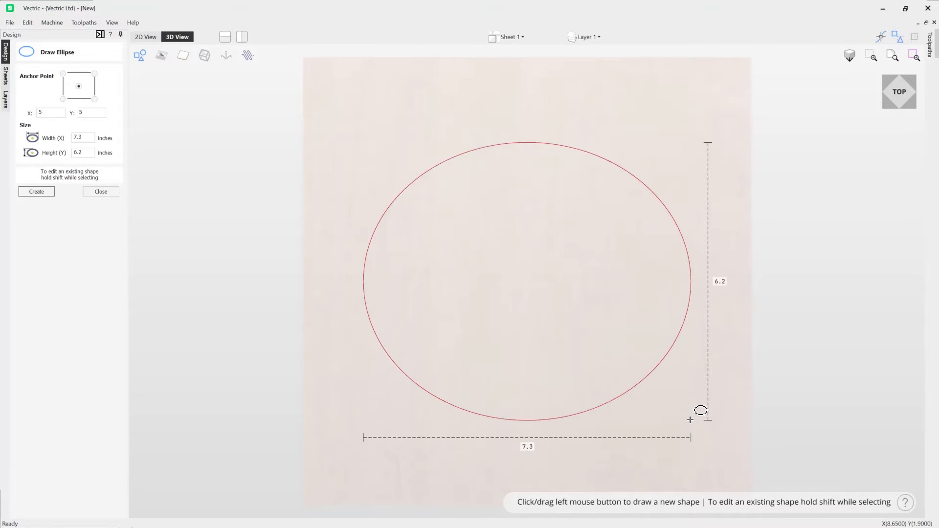
left_click_drag(701, 410, 691, 355)
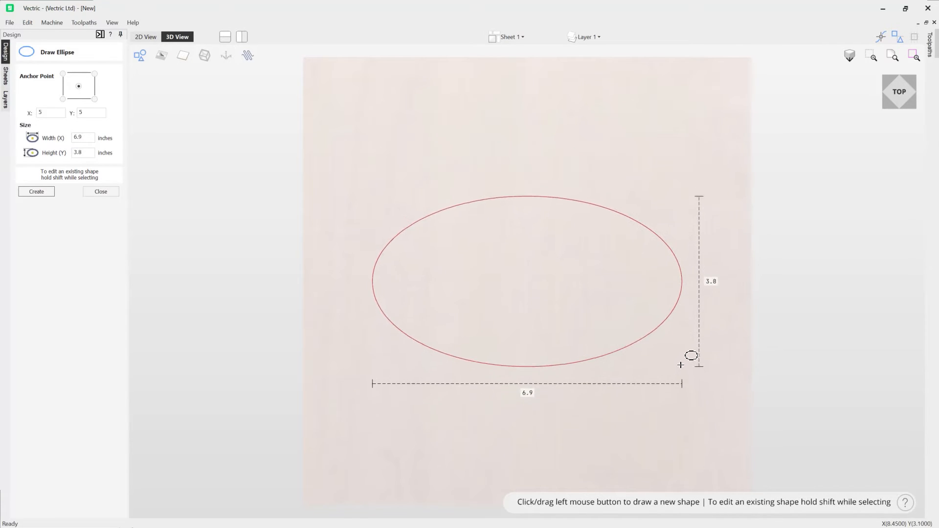
left_click_drag(691, 356, 638, 343)
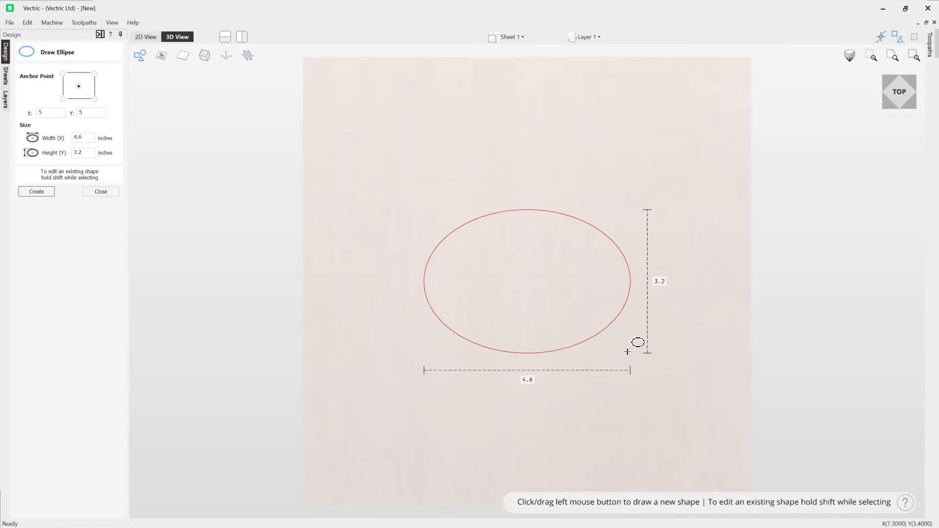
left_click_drag(638, 342, 618, 341)
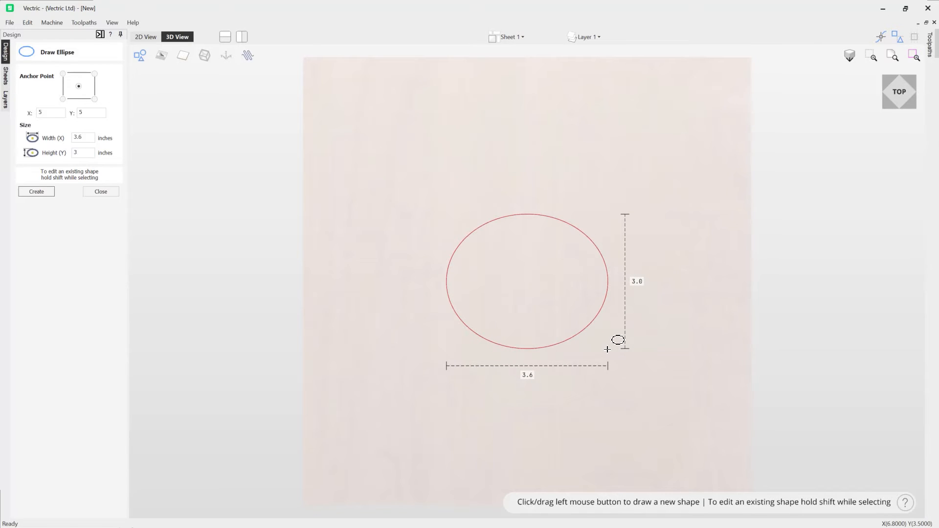
left_click_drag(618, 340, 713, 415)
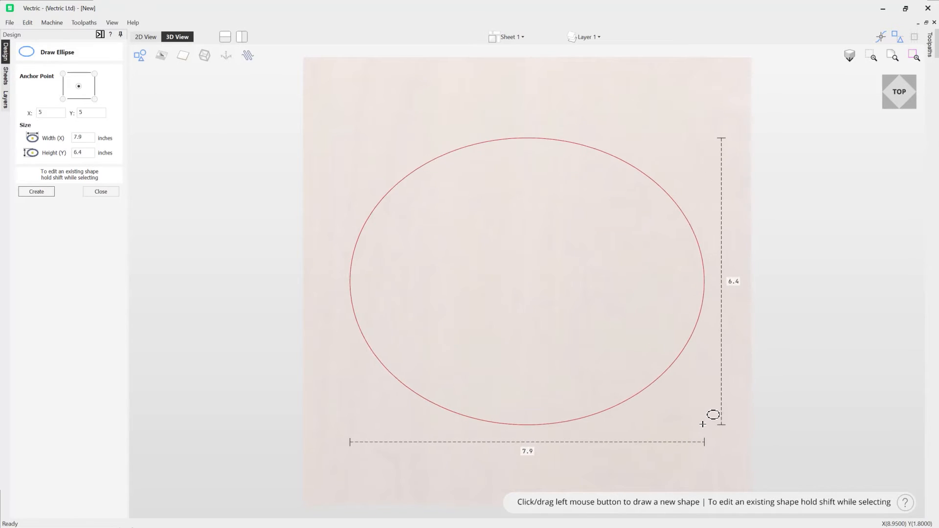
left_click_drag(713, 415, 644, 344)
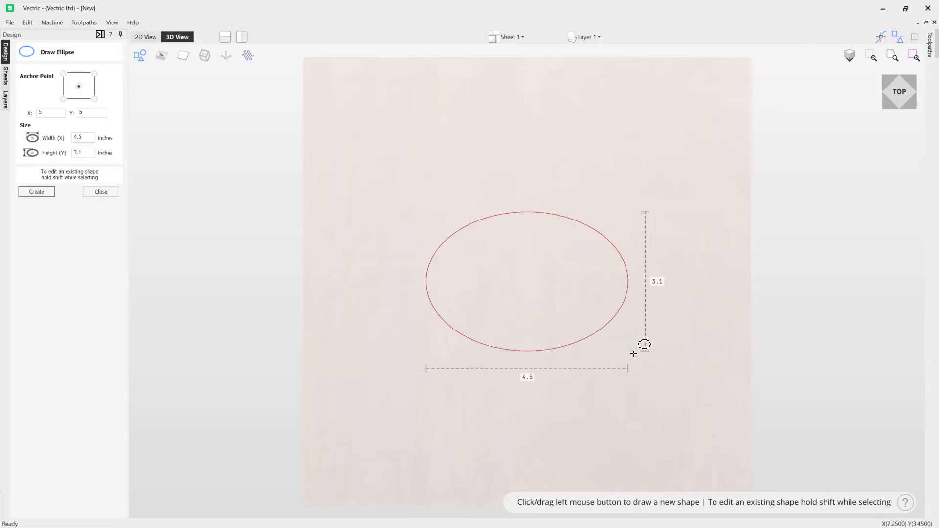
left_click_drag(644, 345, 614, 329)
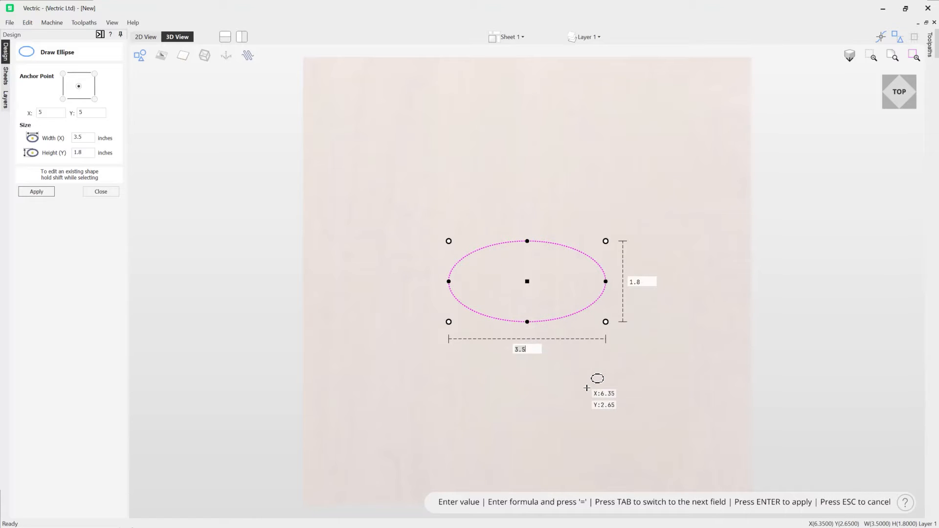
mouse_move(545, 384)
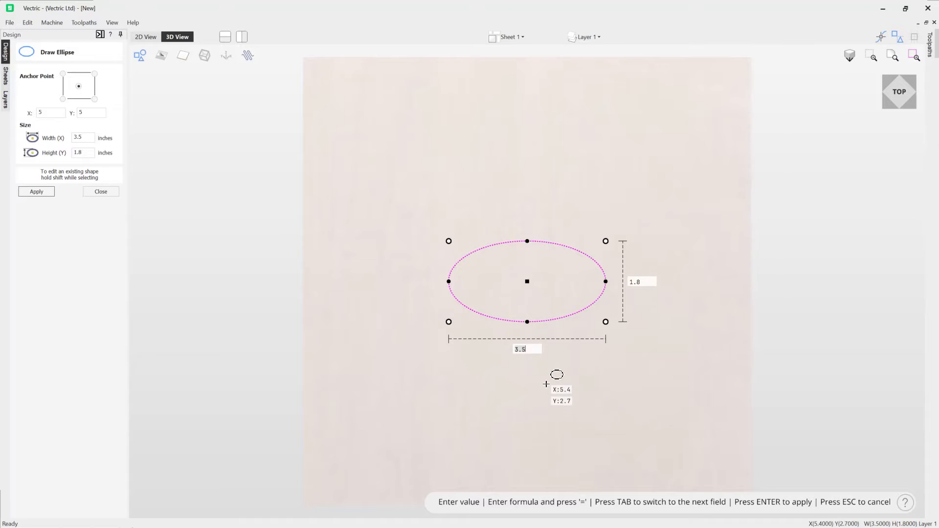
mouse_move(662, 328)
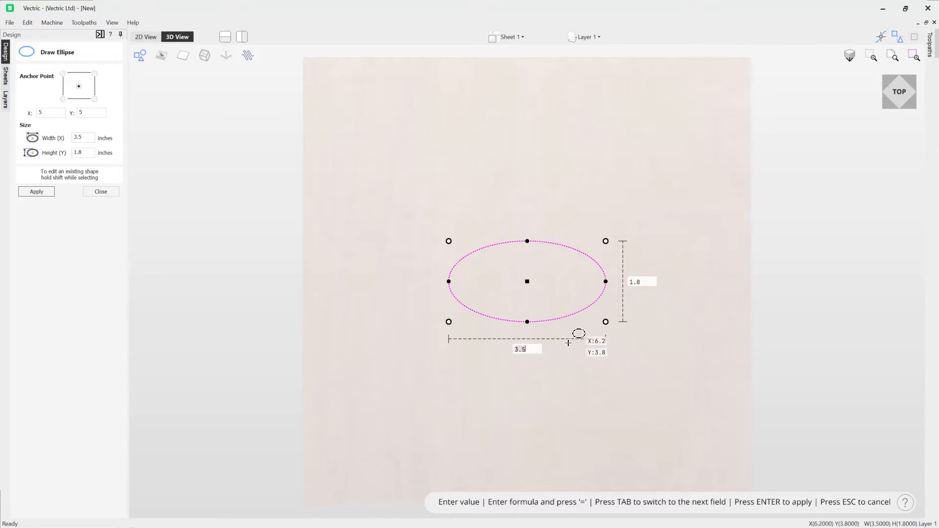
mouse_move(538, 410)
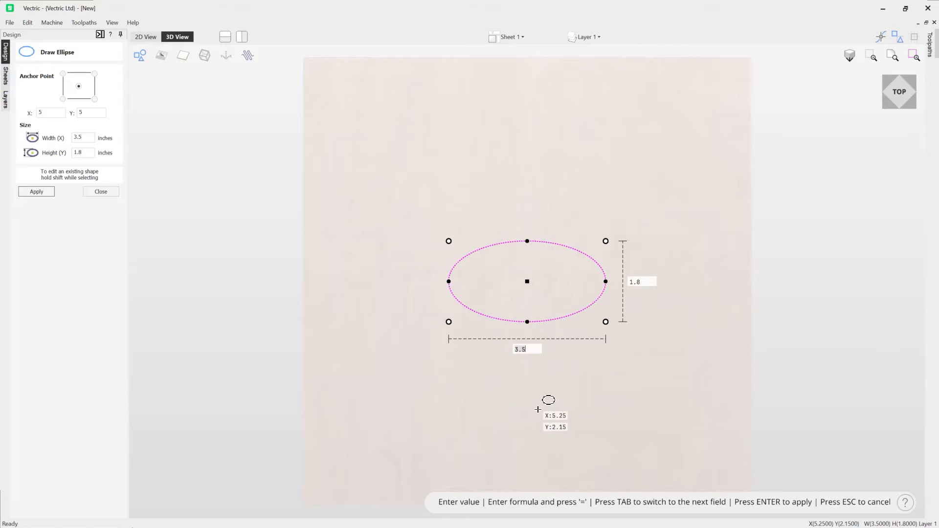
mouse_move(526, 190)
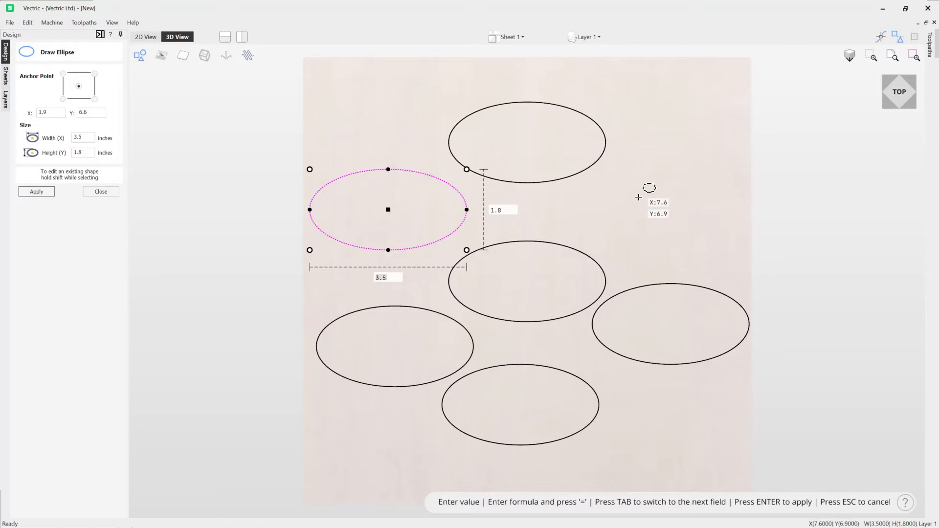
- Drag a 3.5 by 1.8 ellipse into the upper right of the job
left_click_drag(388, 210, 637, 198)
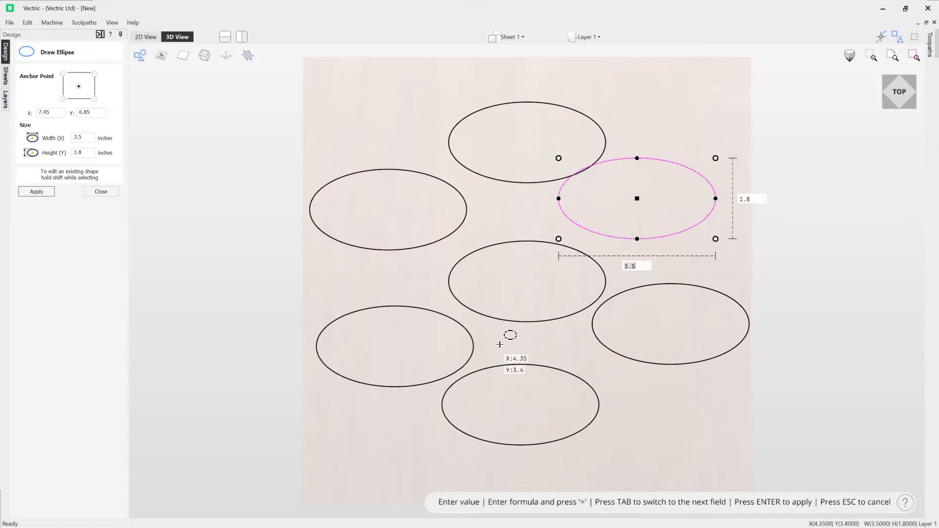
mouse_move(500, 340)
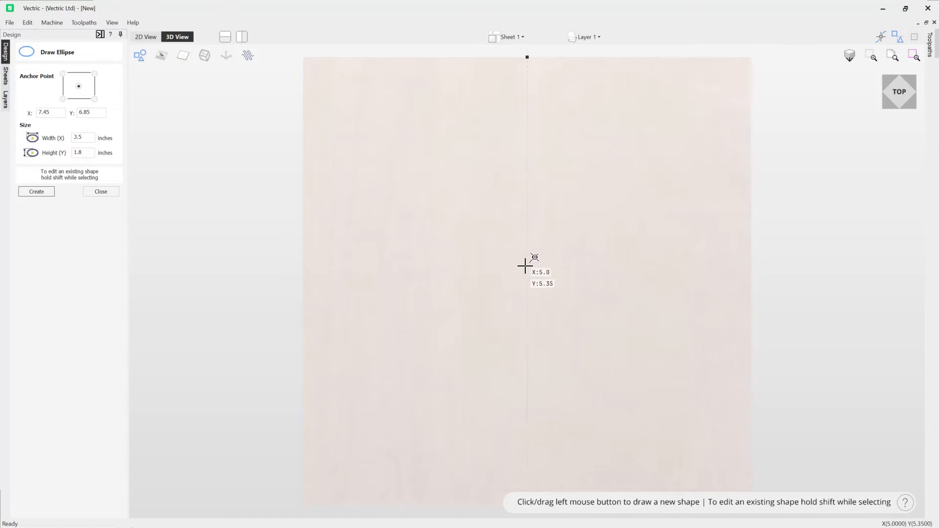
- Drag a 5.5 by 3 inch ellipse out from the job centre
left_click_drag(526, 265, 608, 304)
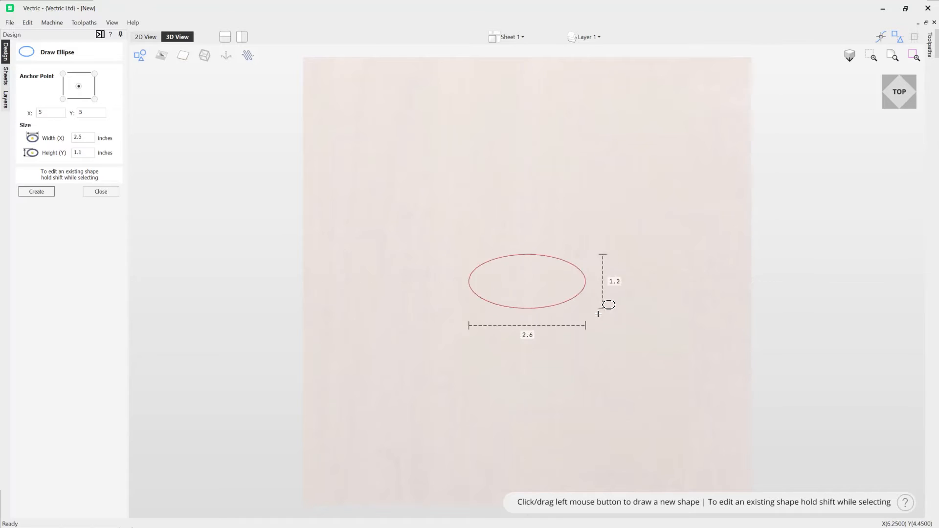
left_click_drag(608, 305, 670, 394)
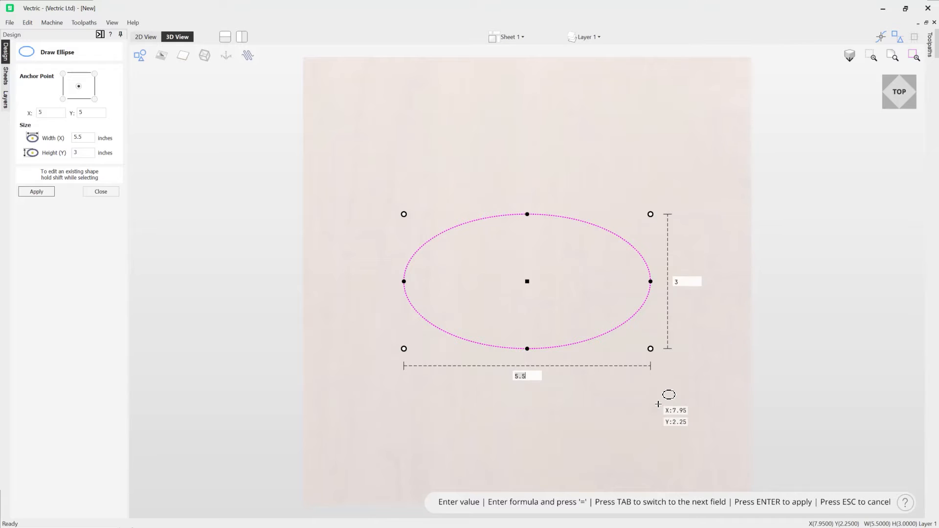
mouse_move(488, 415)
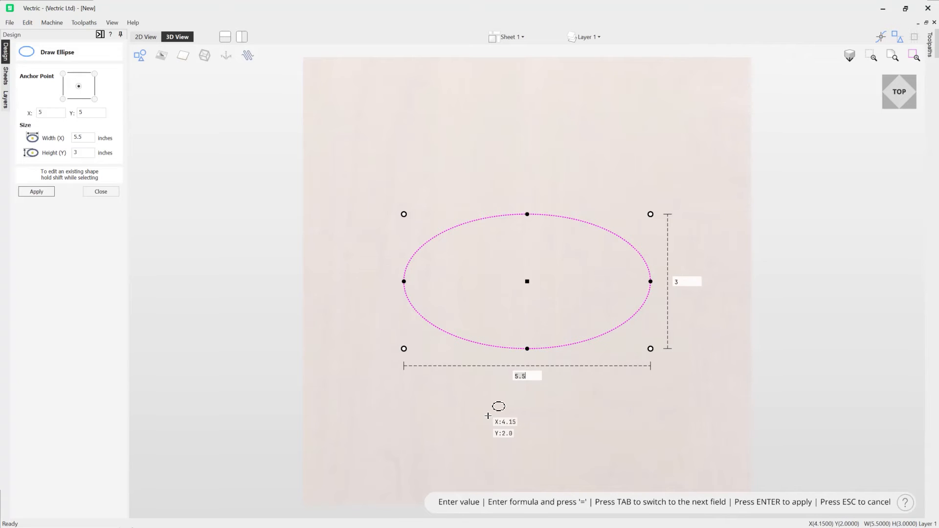
mouse_move(587, 405)
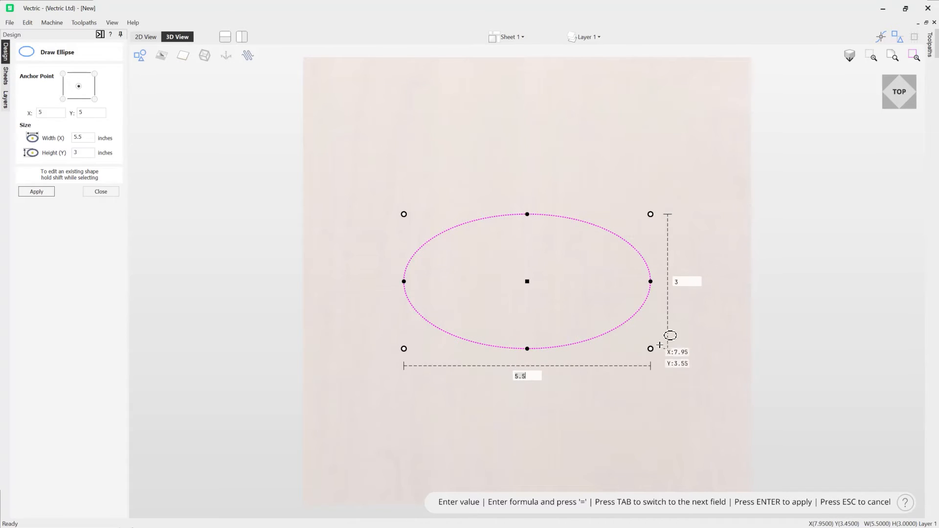
mouse_move(701, 184)
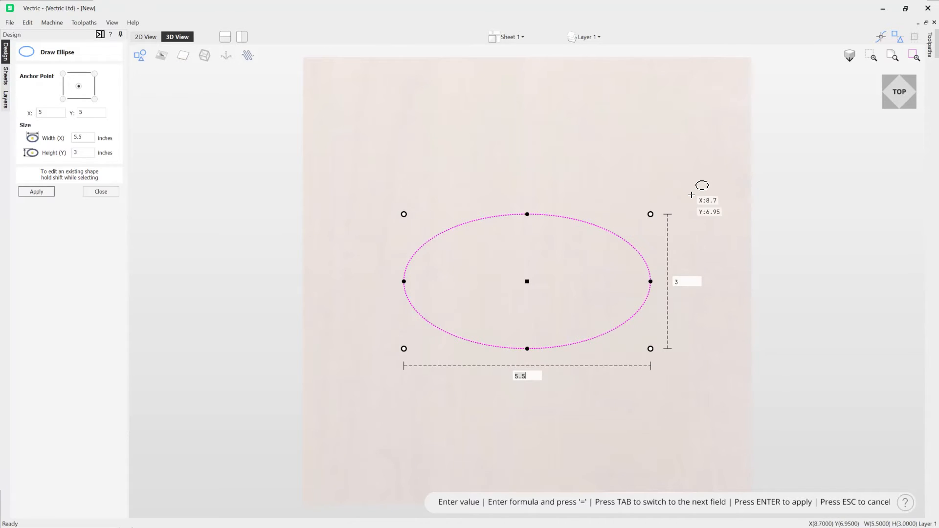
mouse_move(415, 333)
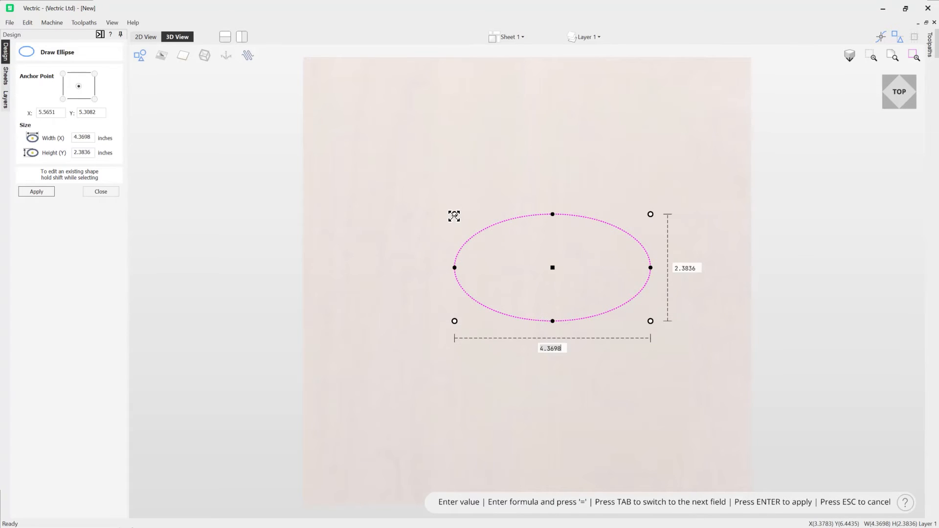
- Drag the corner handle up-left until the ellipse is 6.2927 by 3.4324 inches
left_click_drag(454, 216, 433, 176)
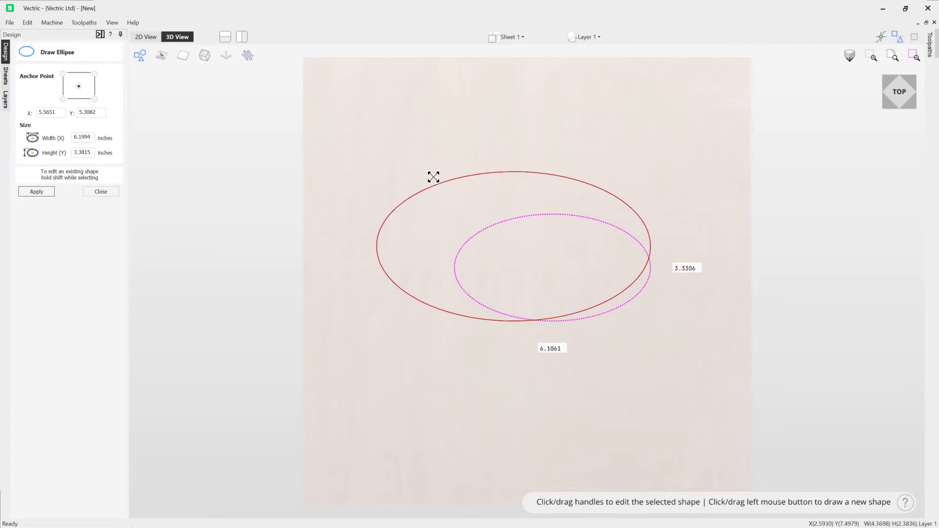
left_click_drag(433, 177, 411, 160)
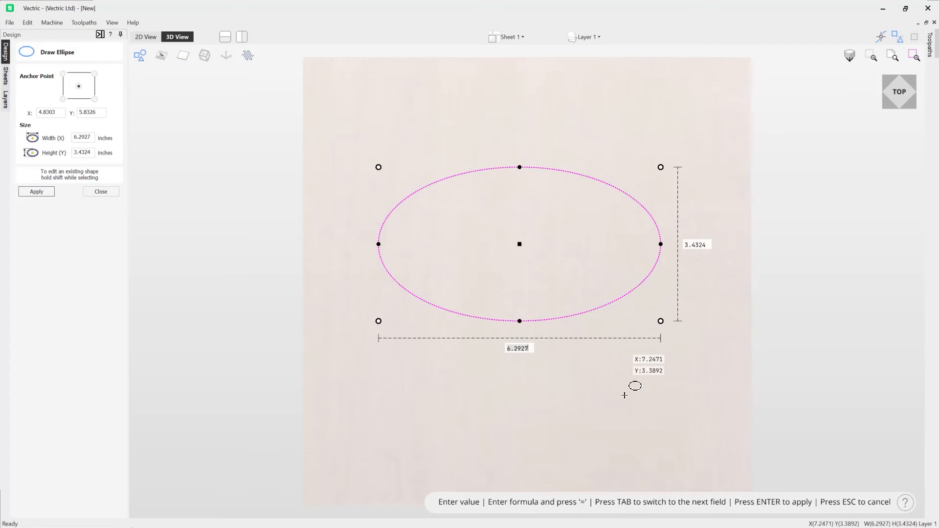
mouse_move(646, 187)
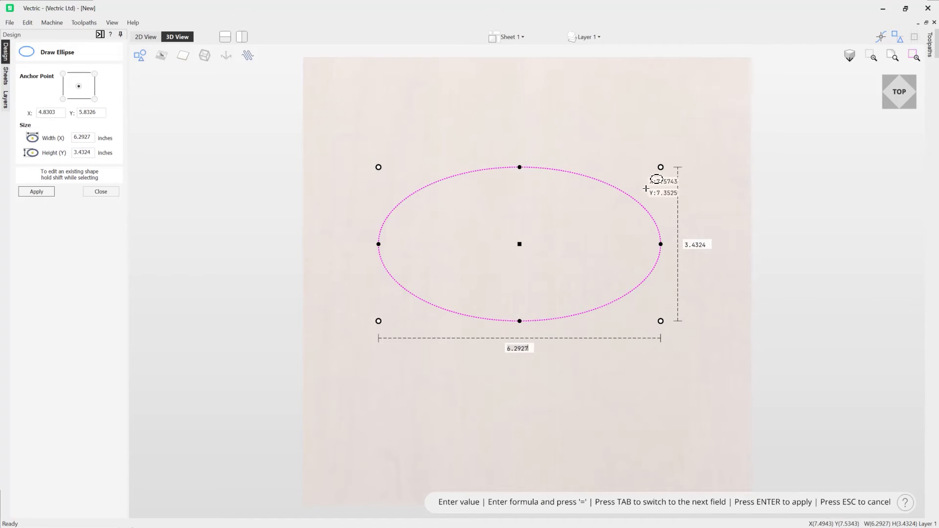
mouse_move(510, 357)
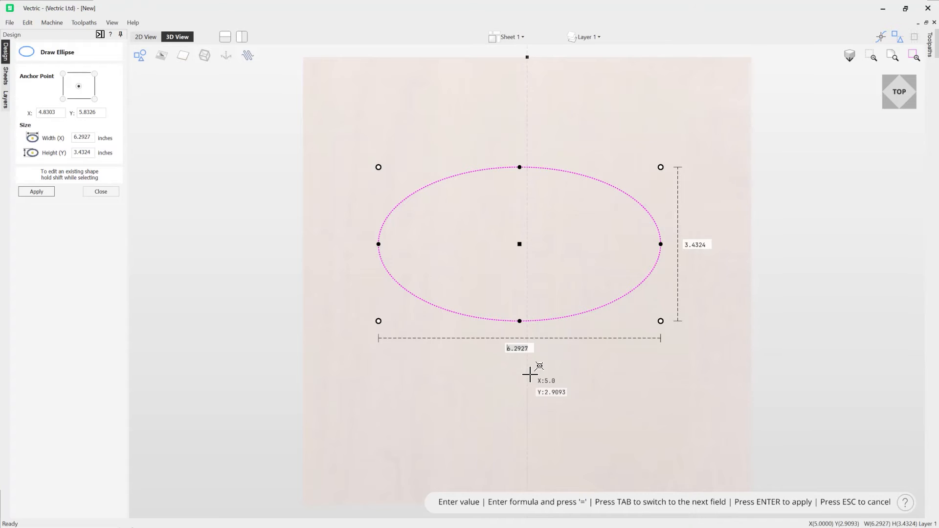
- Enter a width of 5 inches, then select the height field for editing
type("5")
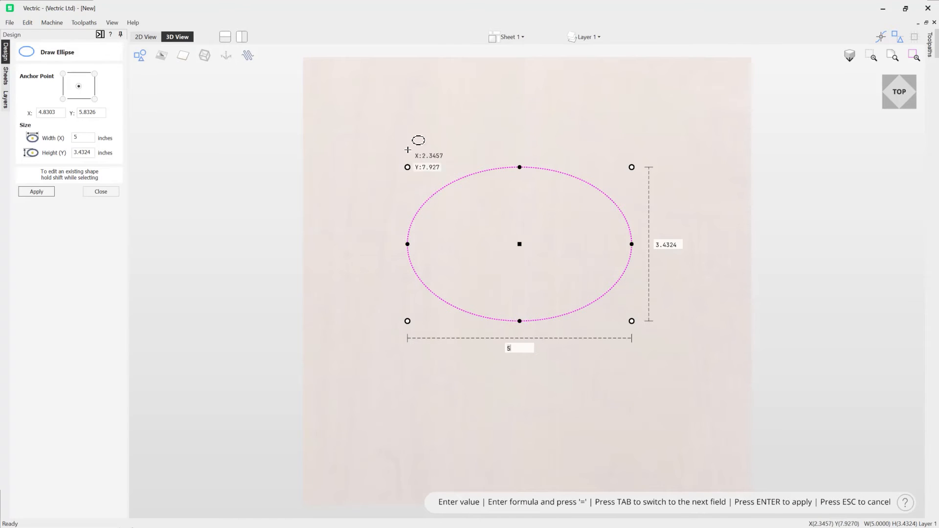
mouse_move(656, 217)
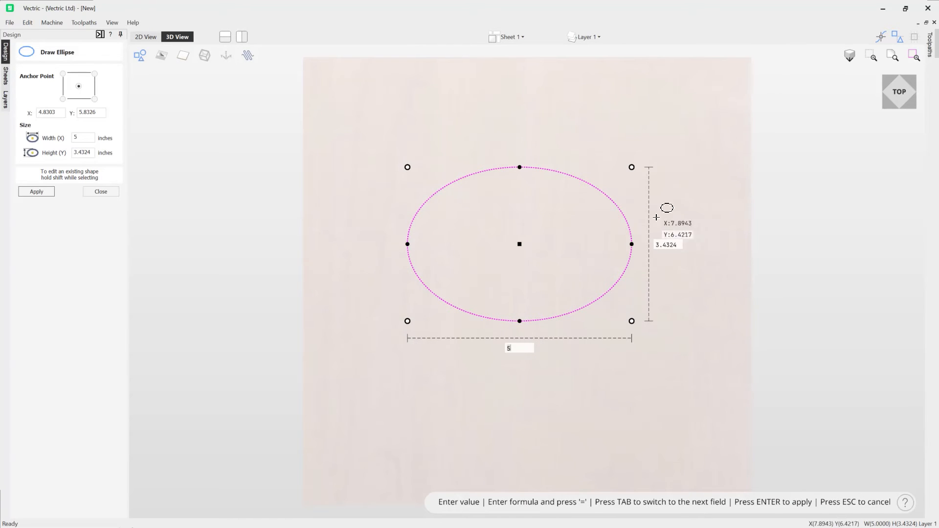
left_click(667, 244)
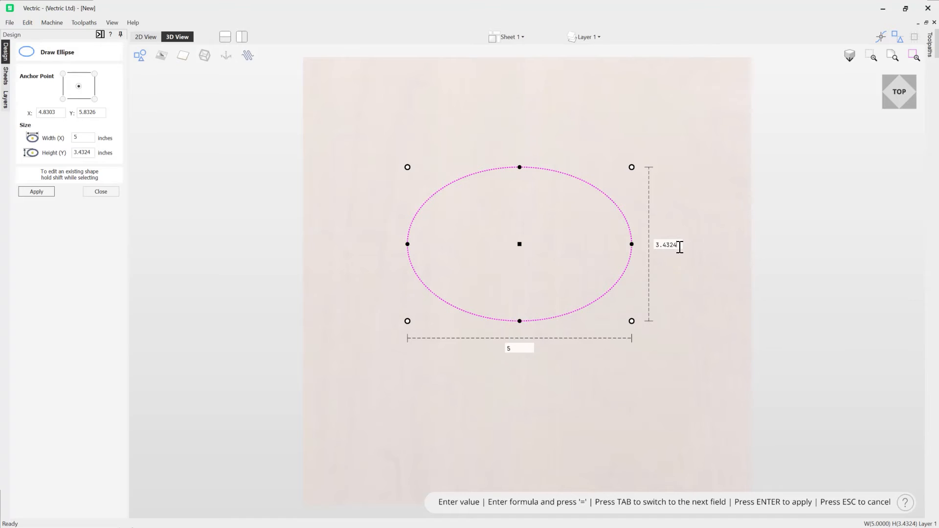
mouse_move(714, 269)
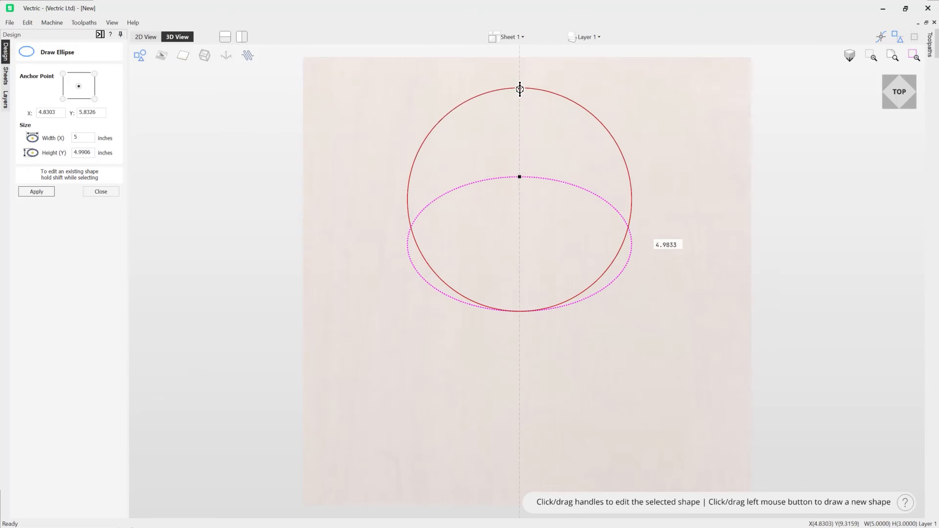
- Drag the 5-inch-wide ellipse's top handle until it is about 3 inches tall
left_click_drag(520, 88, 518, 142)
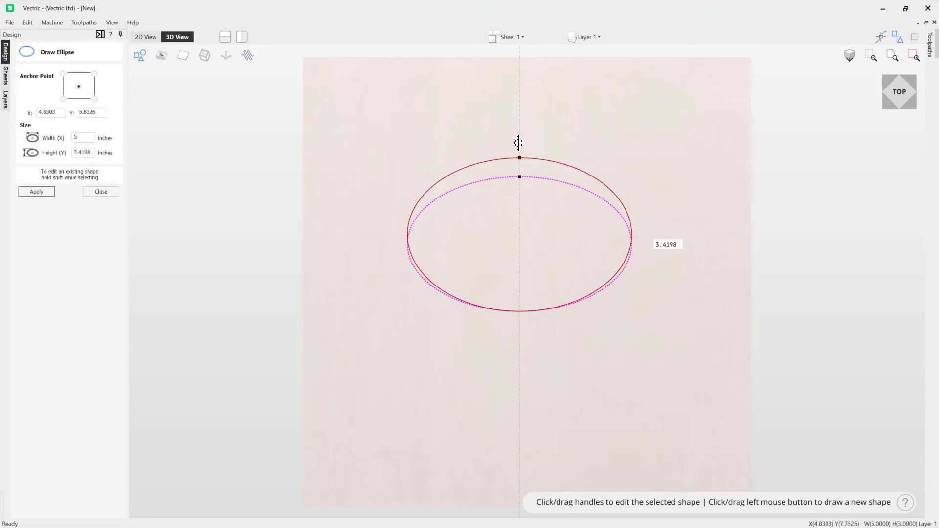
left_click_drag(518, 158, 519, 212)
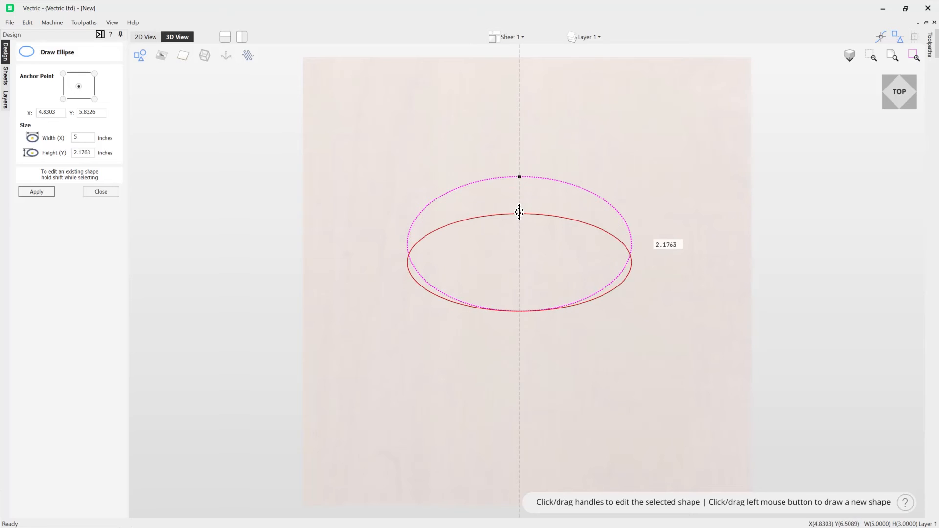
left_click_drag(519, 212, 519, 310)
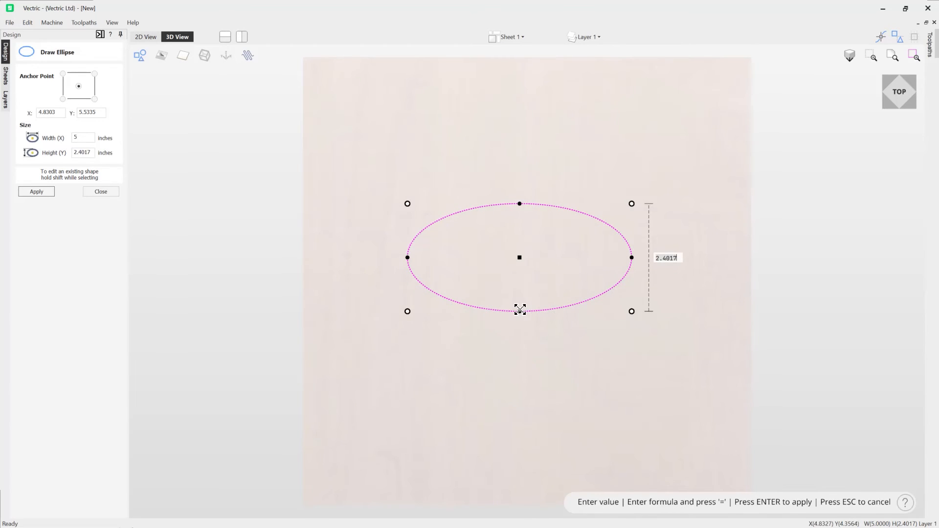
left_click_drag(519, 310, 519, 337)
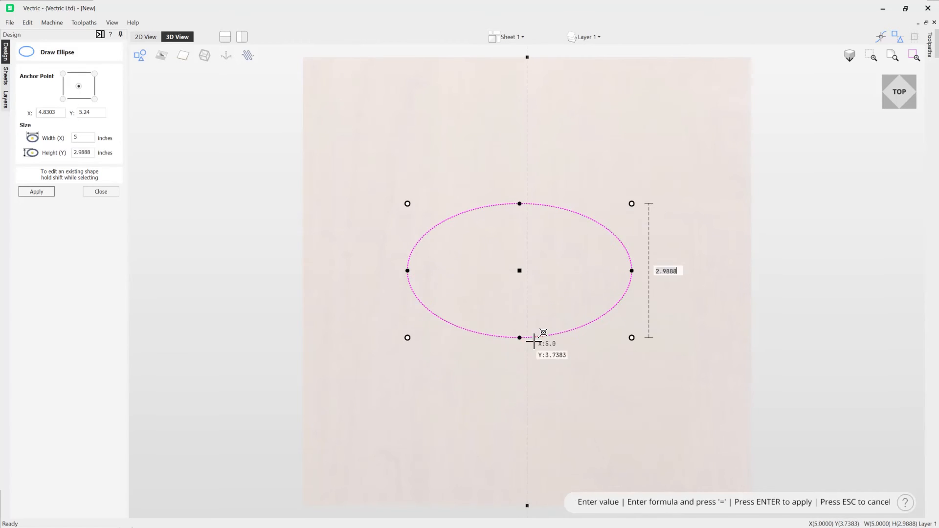
mouse_move(750, 323)
type("4")
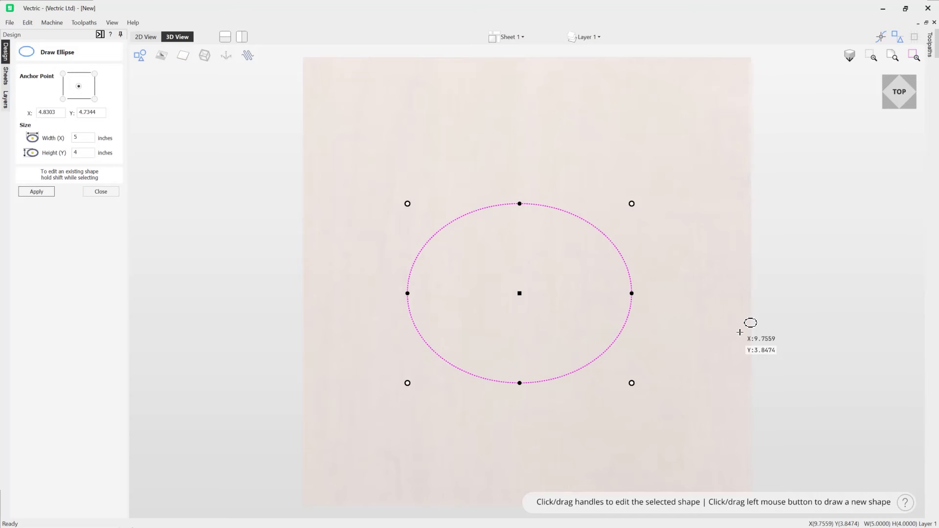
mouse_move(430, 300)
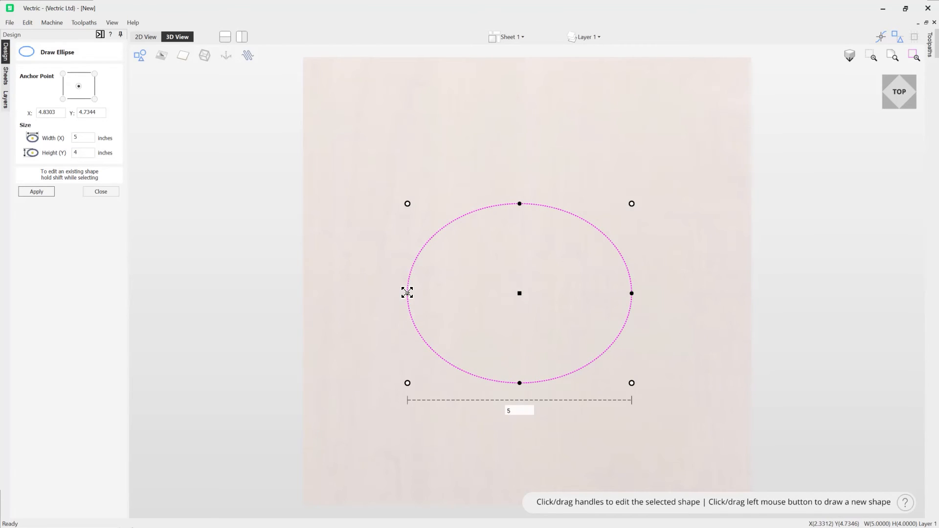
- Stretch the ellipse's side handles, then enter a width of 4 inches
left_click_drag(408, 293, 336, 294)
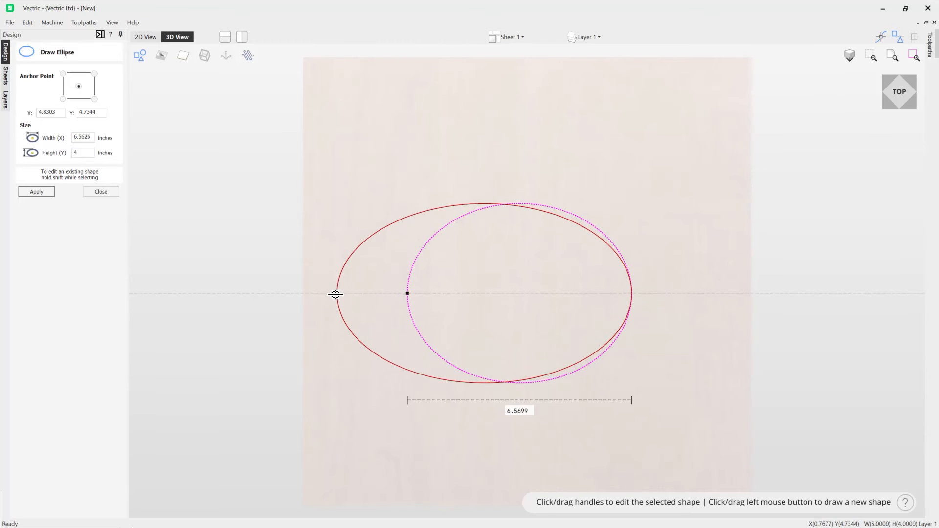
left_click_drag(336, 294, 703, 293)
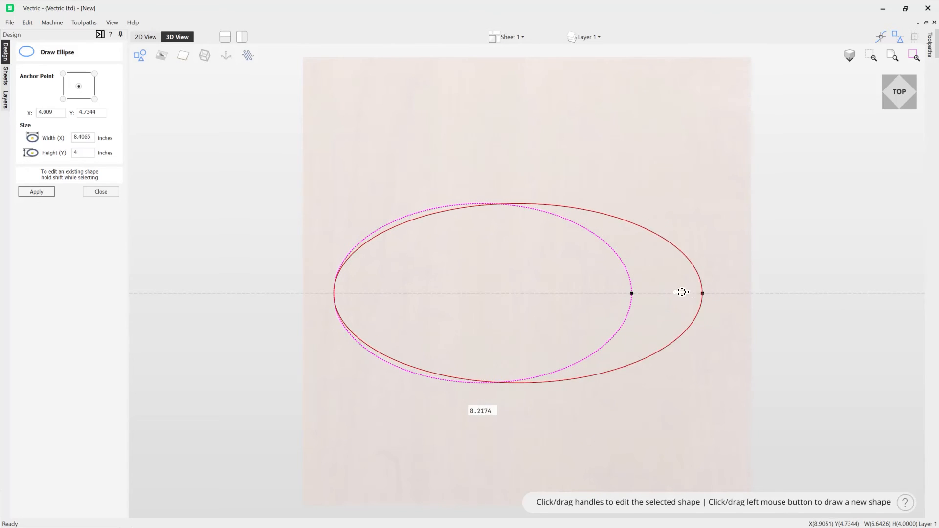
left_click_drag(702, 293, 701, 299)
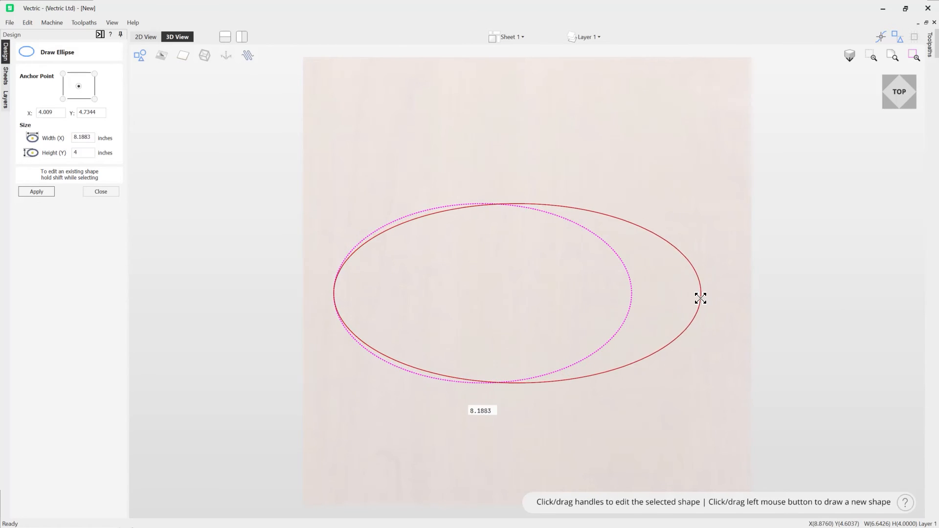
left_click(701, 294)
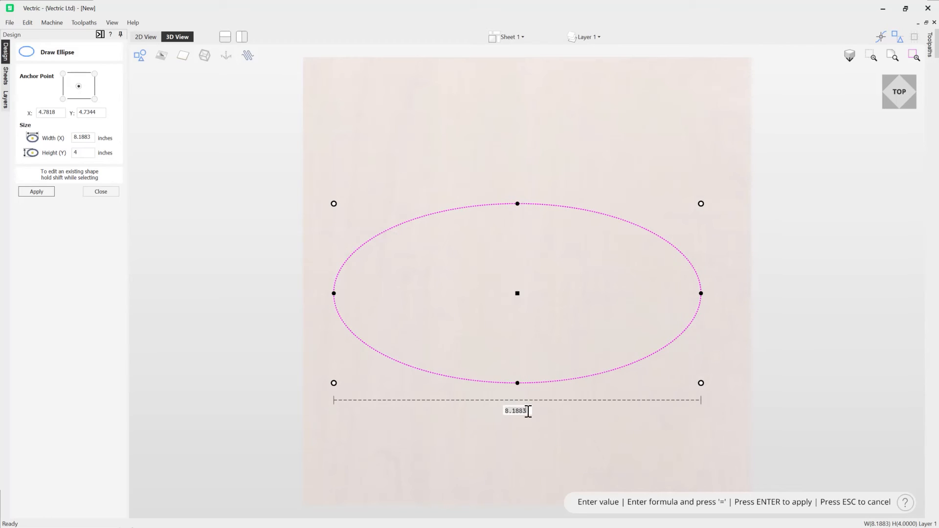
mouse_move(512, 467)
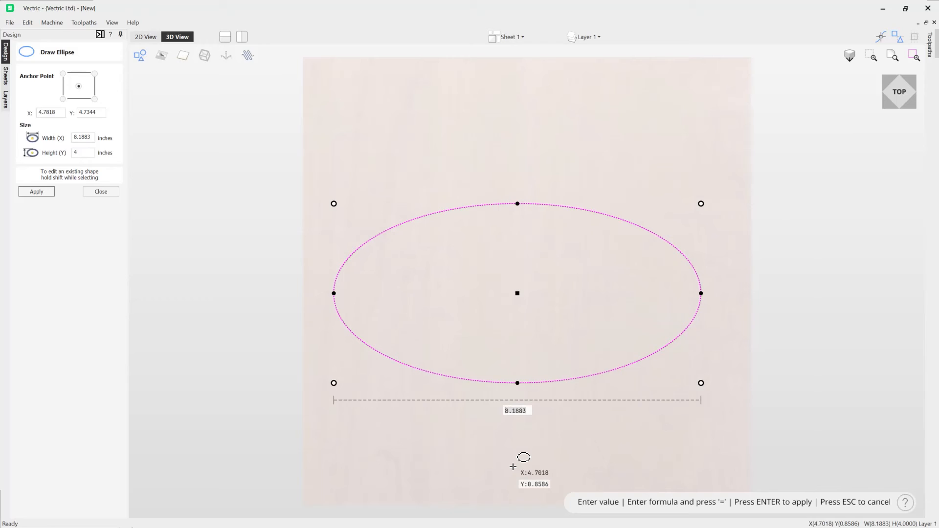
type("4")
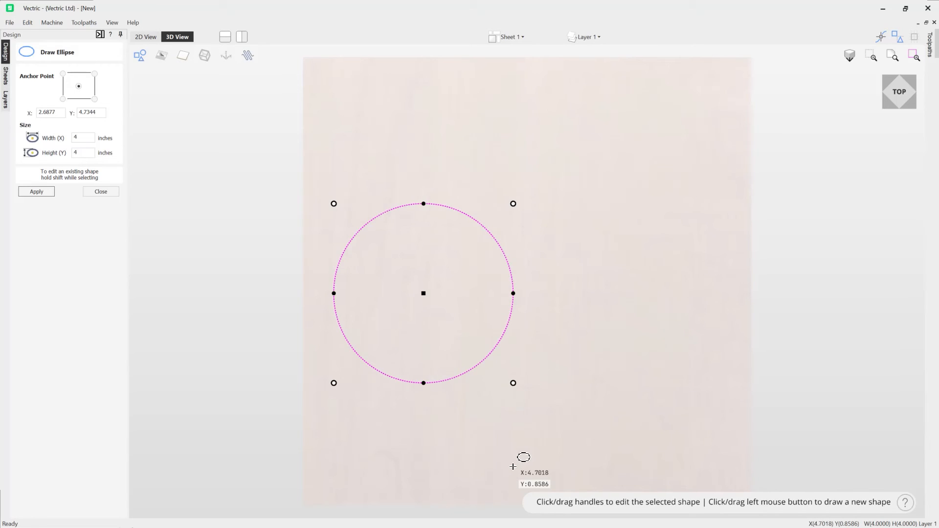
mouse_move(454, 417)
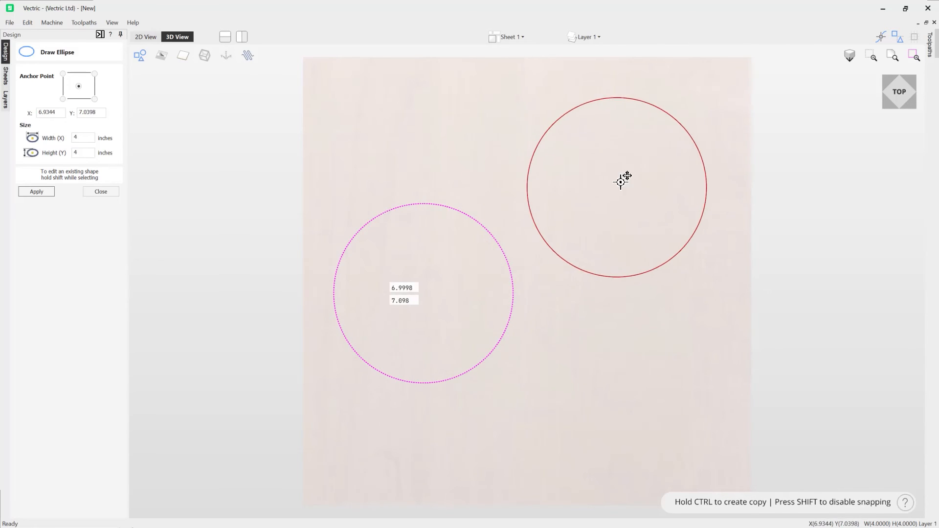
- Drag the 4-inch circle's centre handle toward the upper right
left_click_drag(621, 182, 659, 352)
type("4.1")
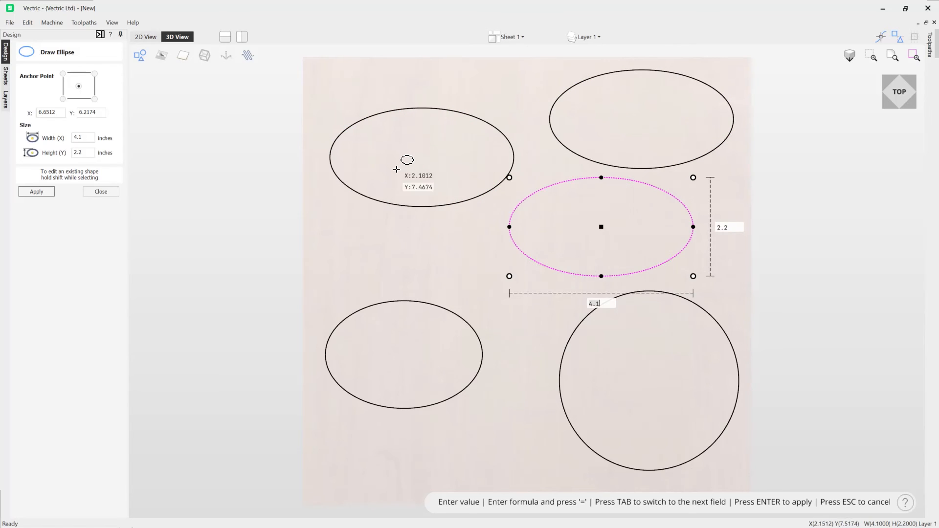
mouse_move(513, 174)
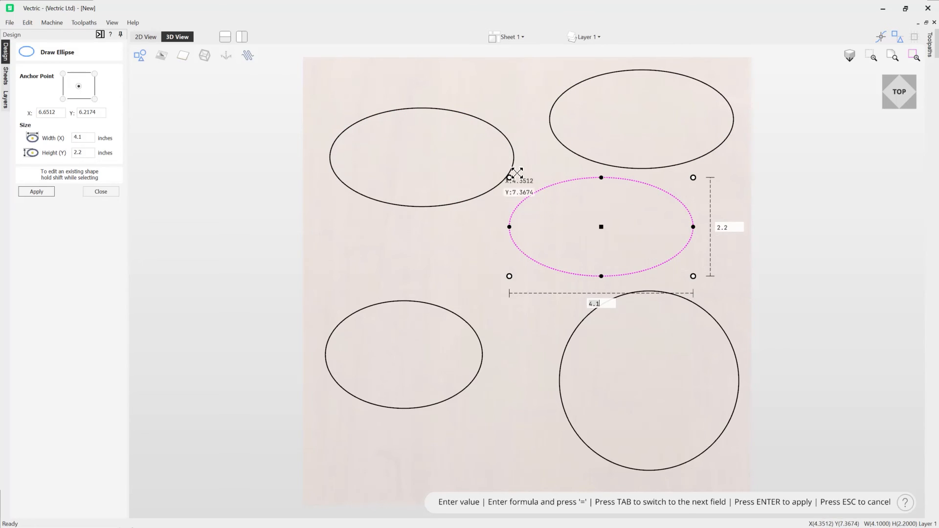
mouse_move(575, 117)
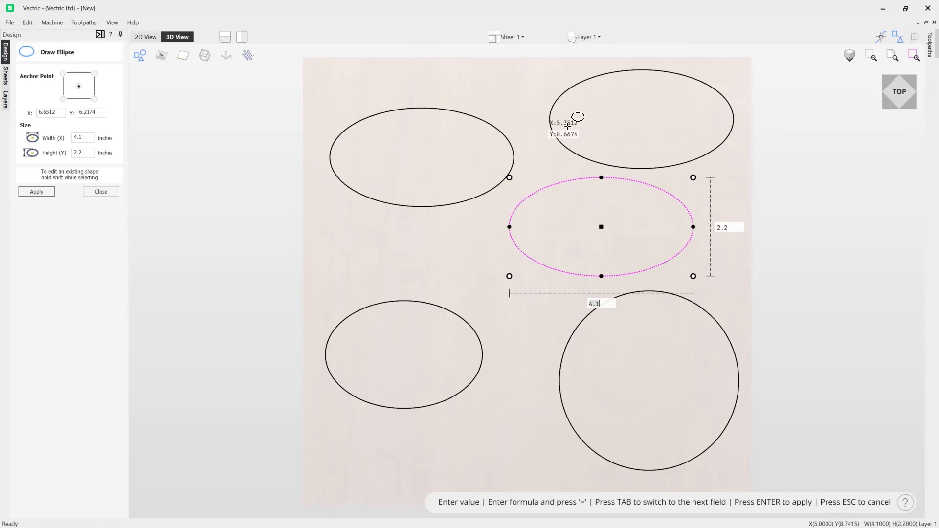
mouse_move(434, 296)
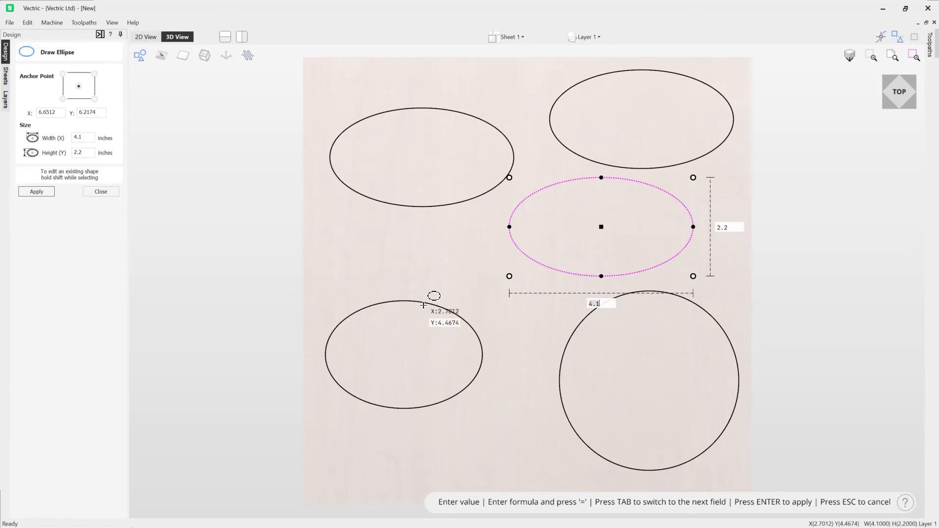
mouse_move(421, 309)
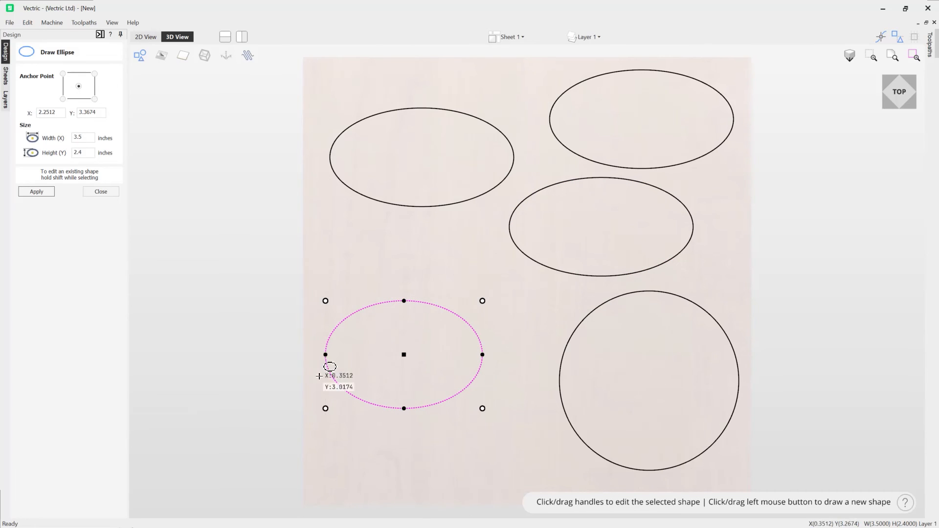
mouse_move(381, 285)
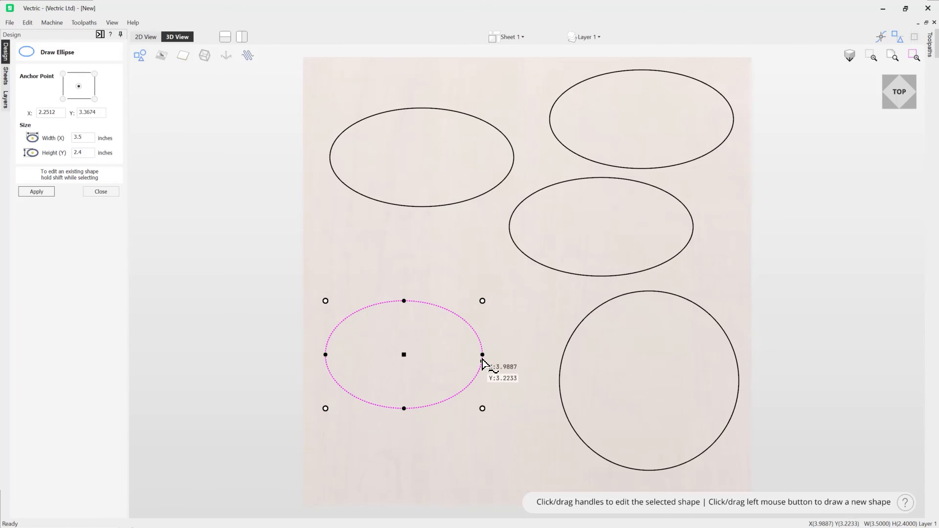
- Apply Width 5 and Height 2 to the lower-left ellipse, then close the panel
left_click(83, 136)
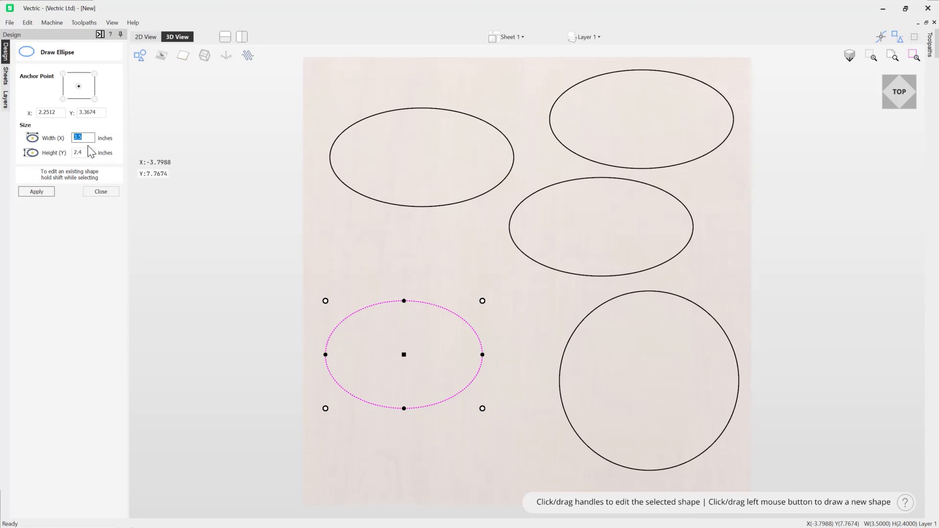
left_click(83, 152)
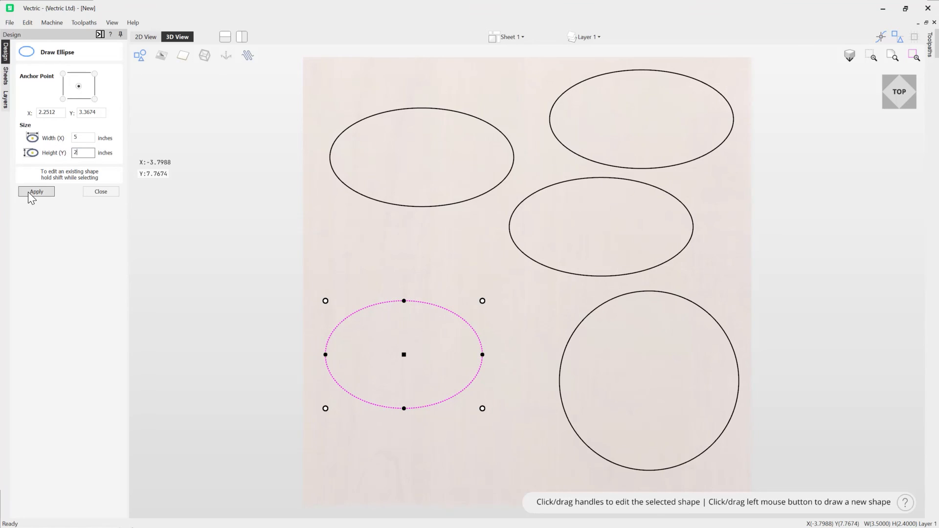
left_click(36, 191)
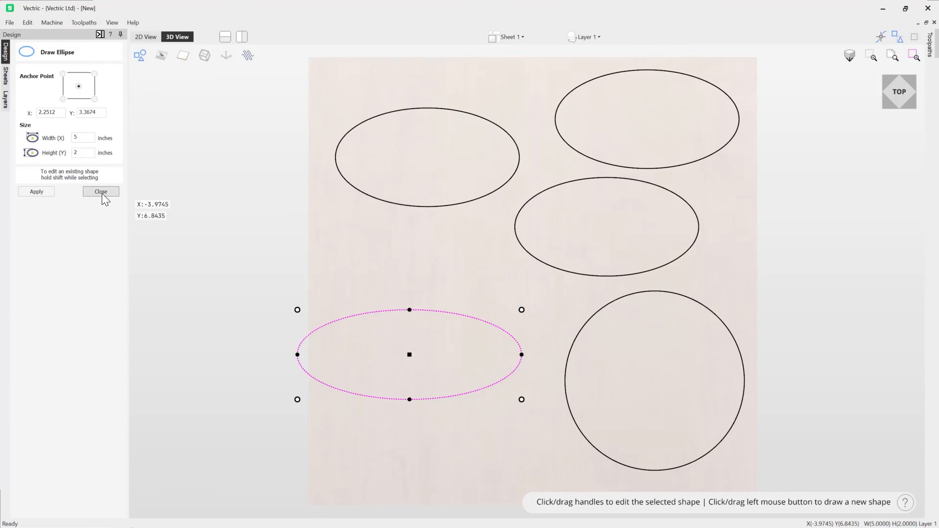
left_click(99, 192)
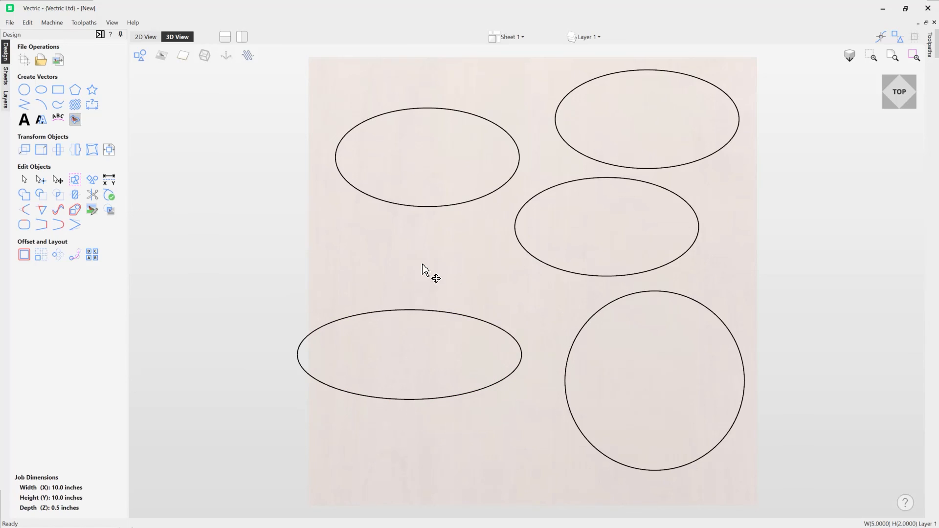
mouse_move(488, 201)
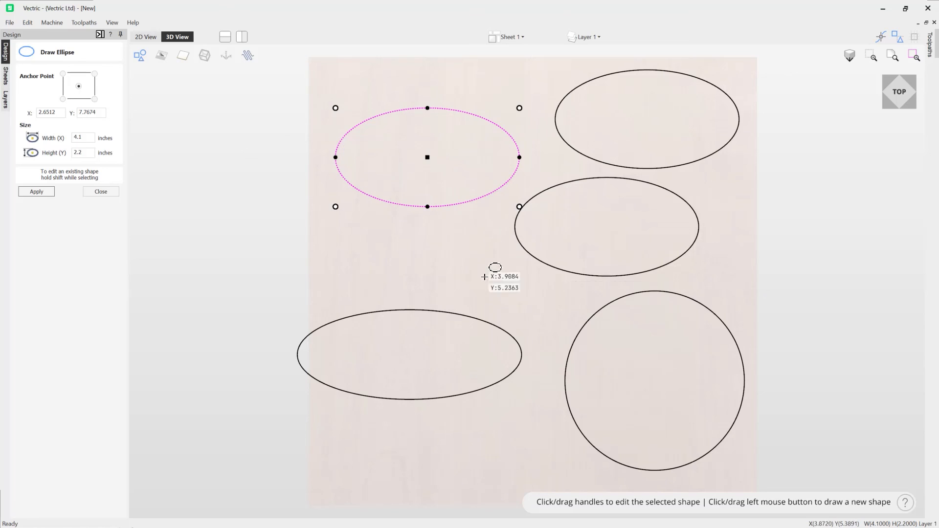
mouse_move(452, 294)
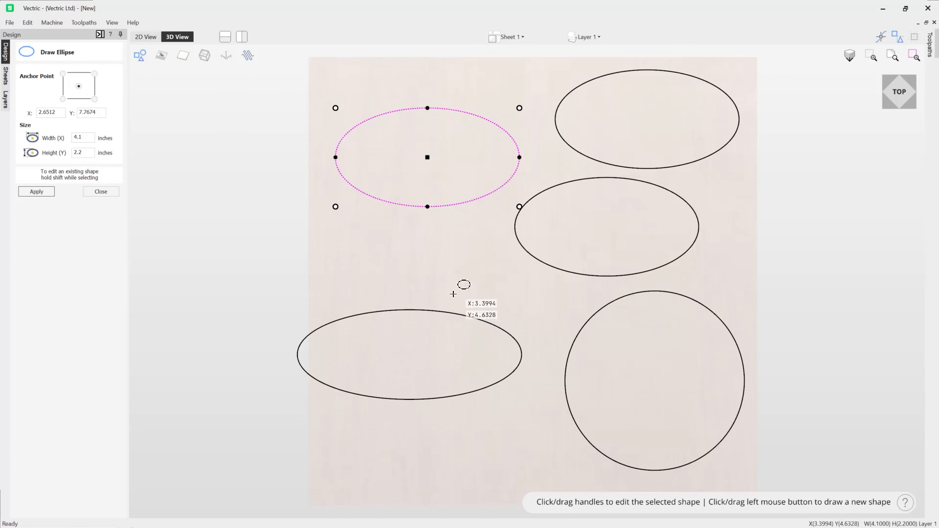
mouse_move(417, 255)
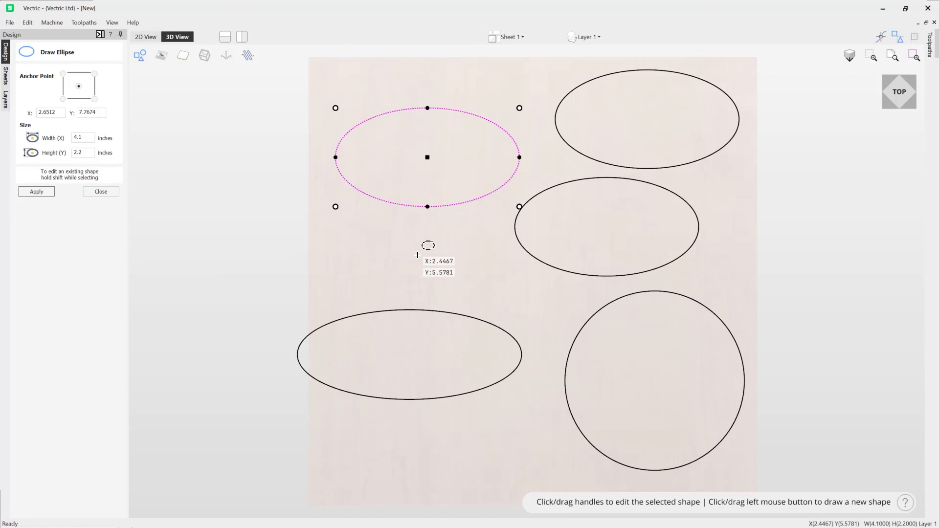